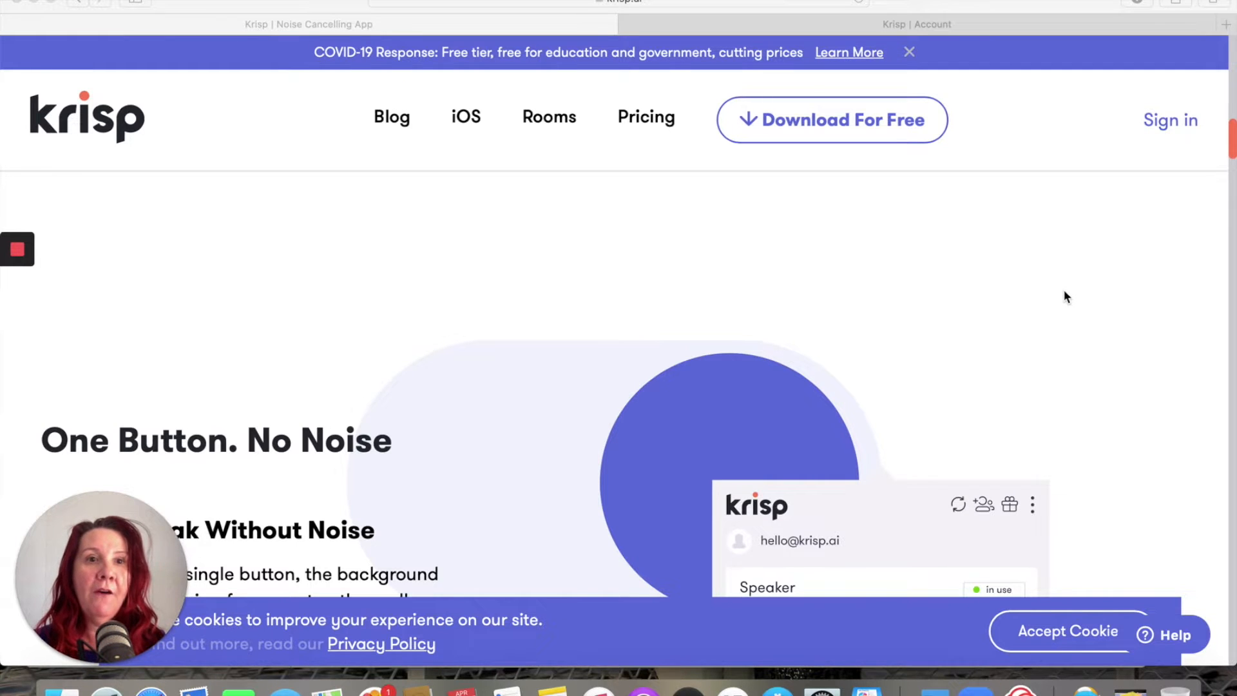
# Scroll the homepage past 'One Button. No Noise' to the Speak and Listen Without Noise sections
pyautogui.scroll(3)
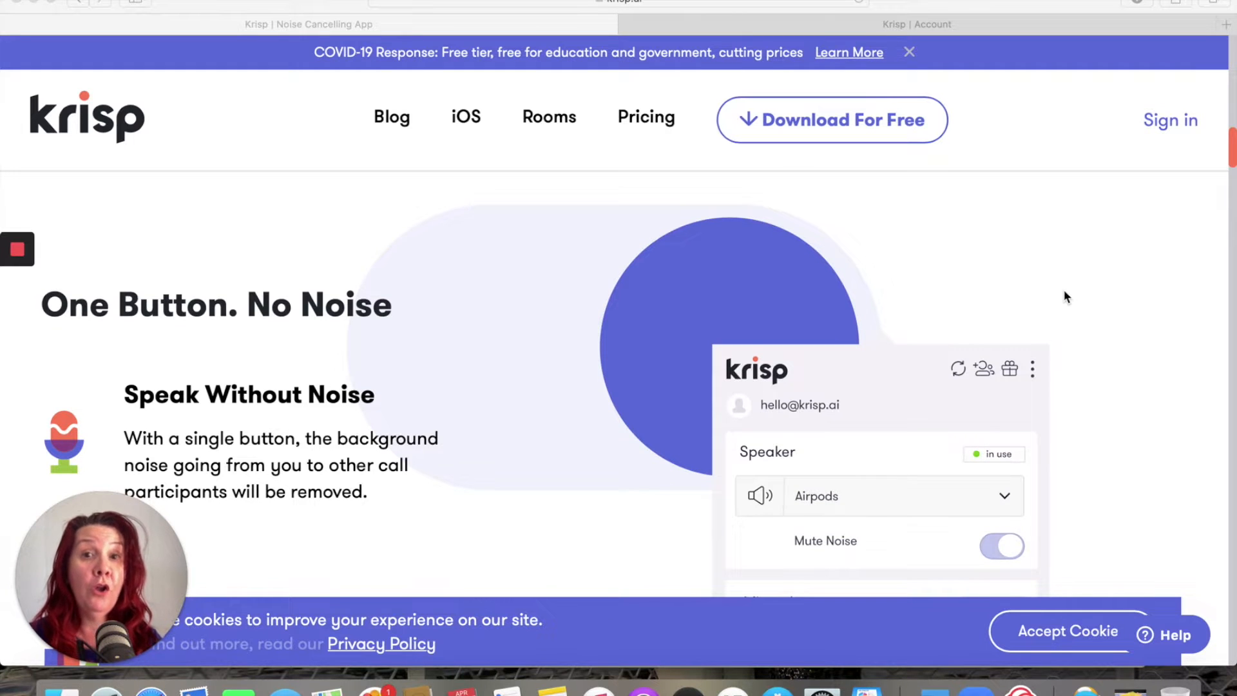
pyautogui.scroll(-3)
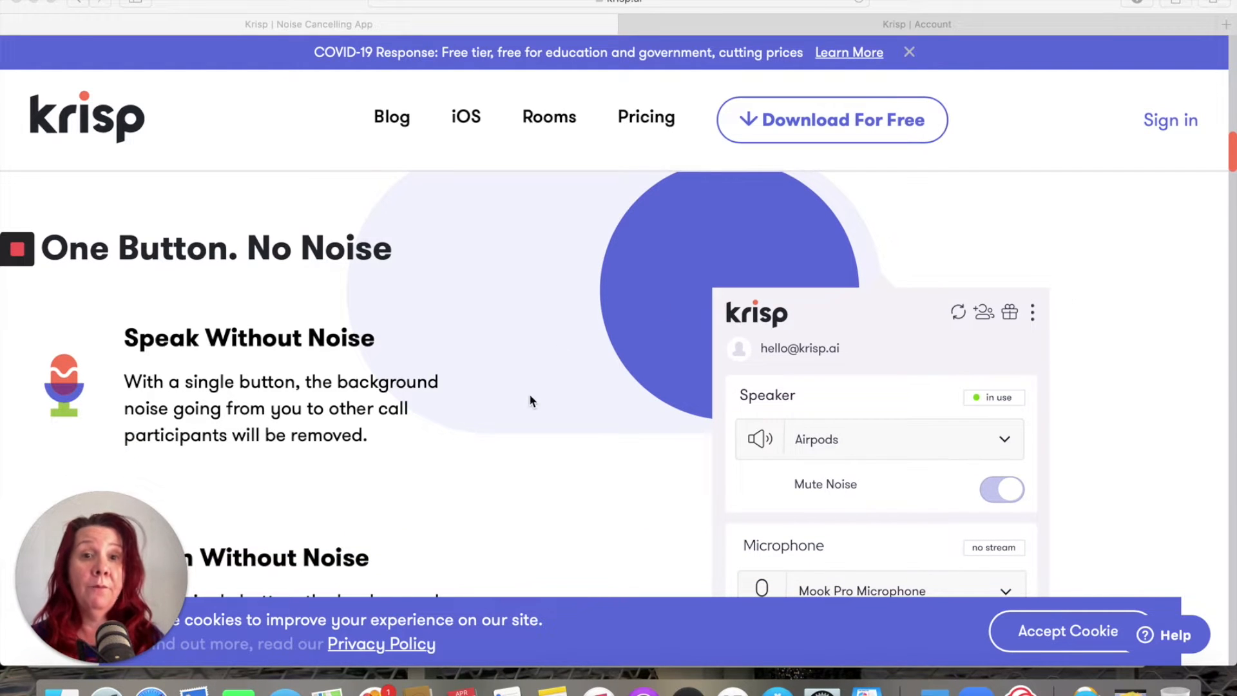
pyautogui.scroll(-3)
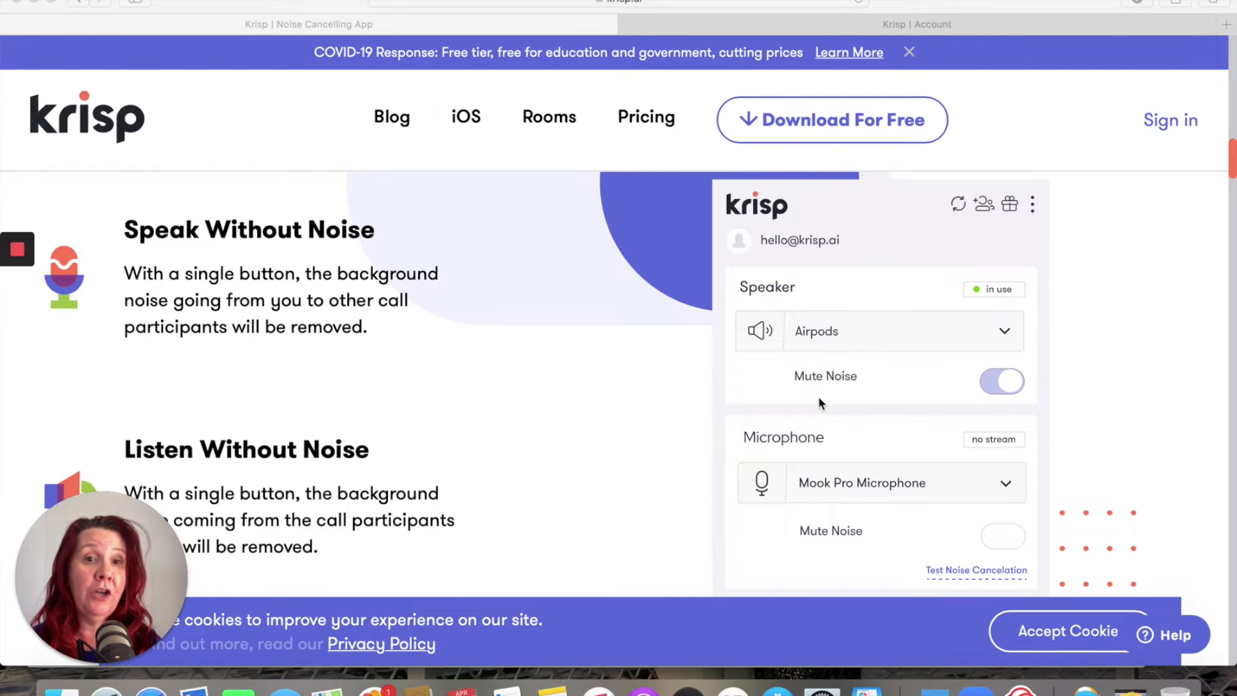
pyautogui.scroll(-3)
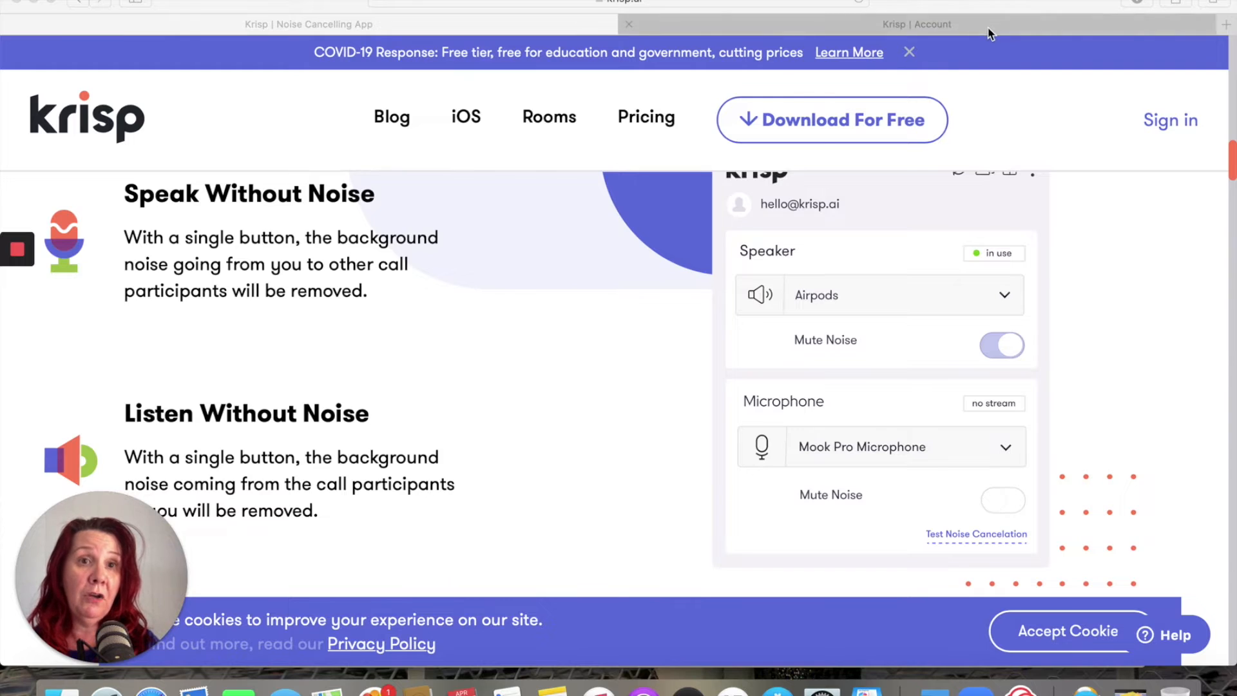
# Switch to the 'Krisp | Account' tab showing the AppSumo Pro Plan and referral invite link
pyautogui.click(917, 24)
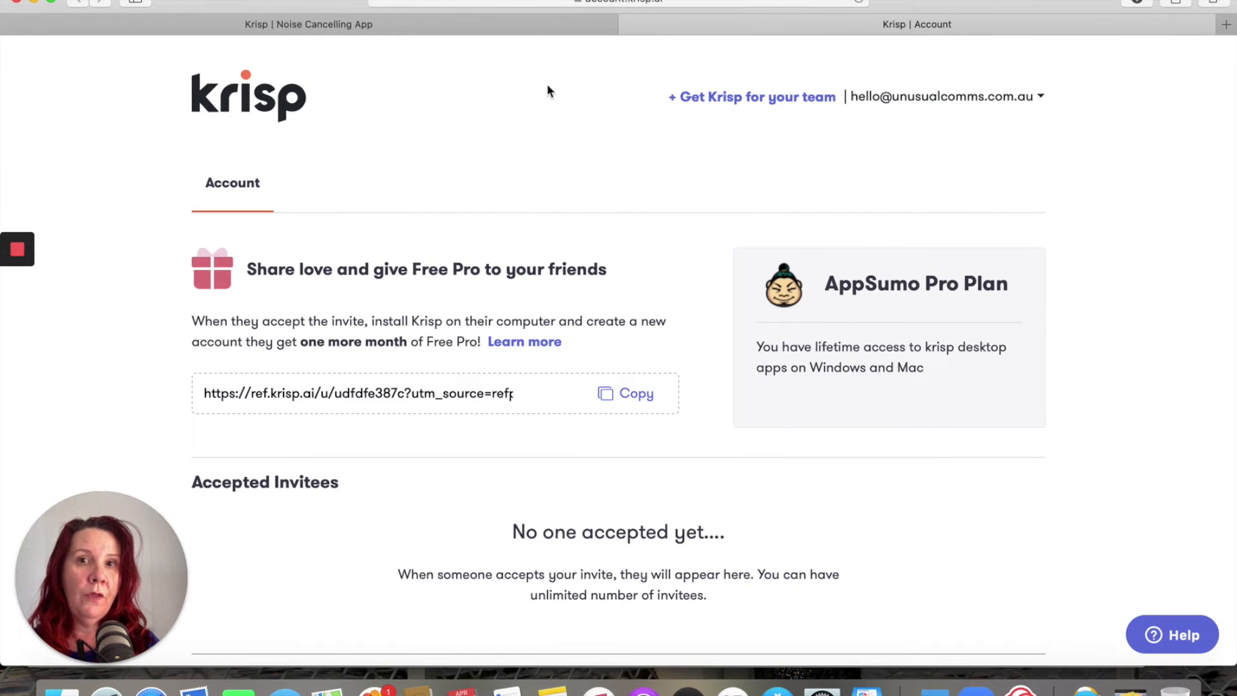
pyautogui.moveTo(560, 29)
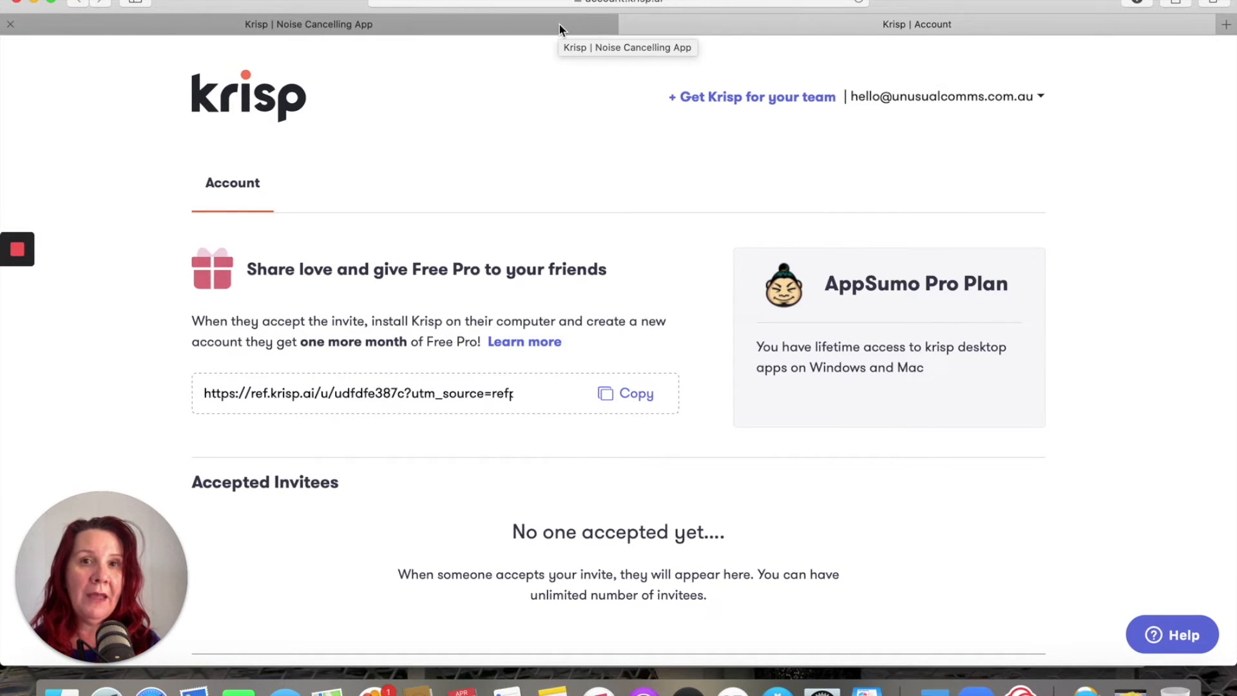
pyautogui.moveTo(446, 426)
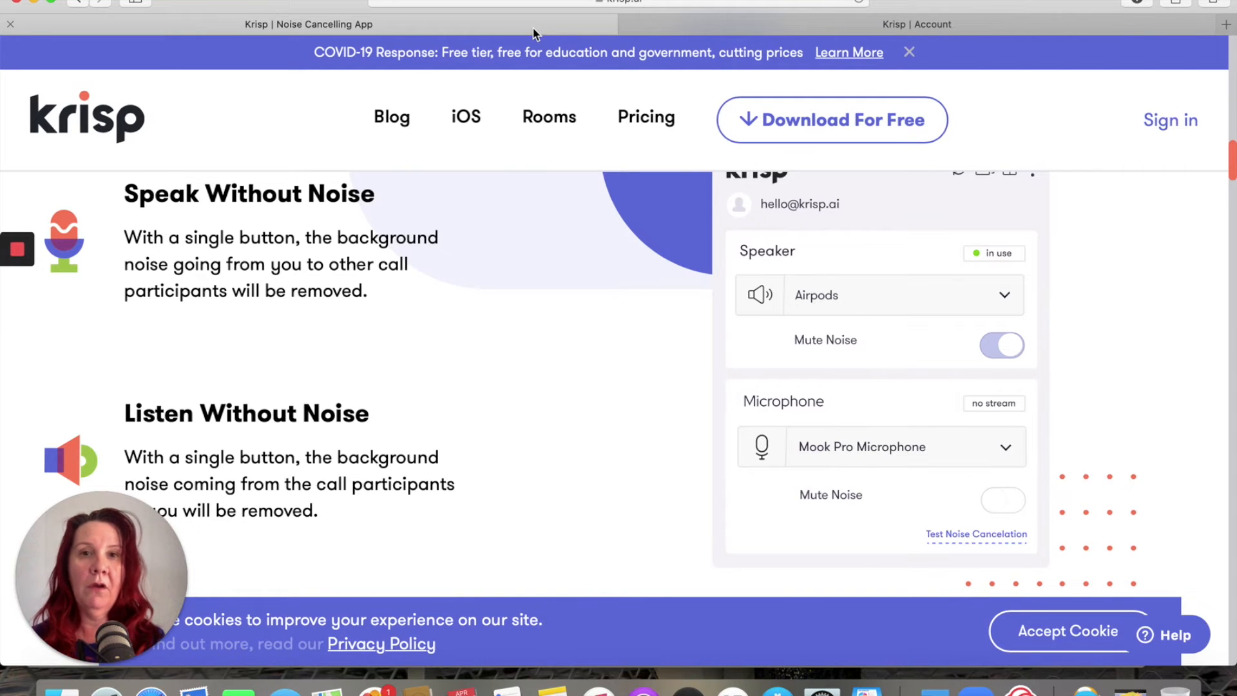
# Scroll the homepage to 'Krisp Supports': microphone, headset, speaker and over 800 apps
pyautogui.scroll(-3)
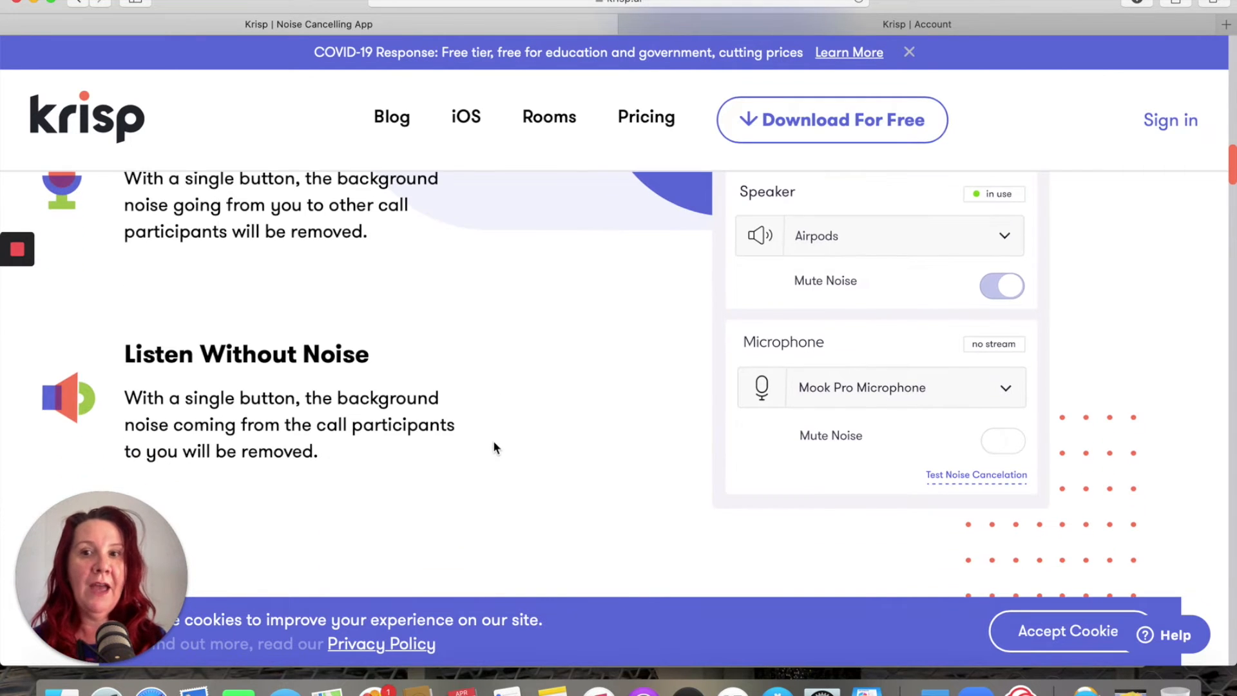
pyautogui.scroll(-3)
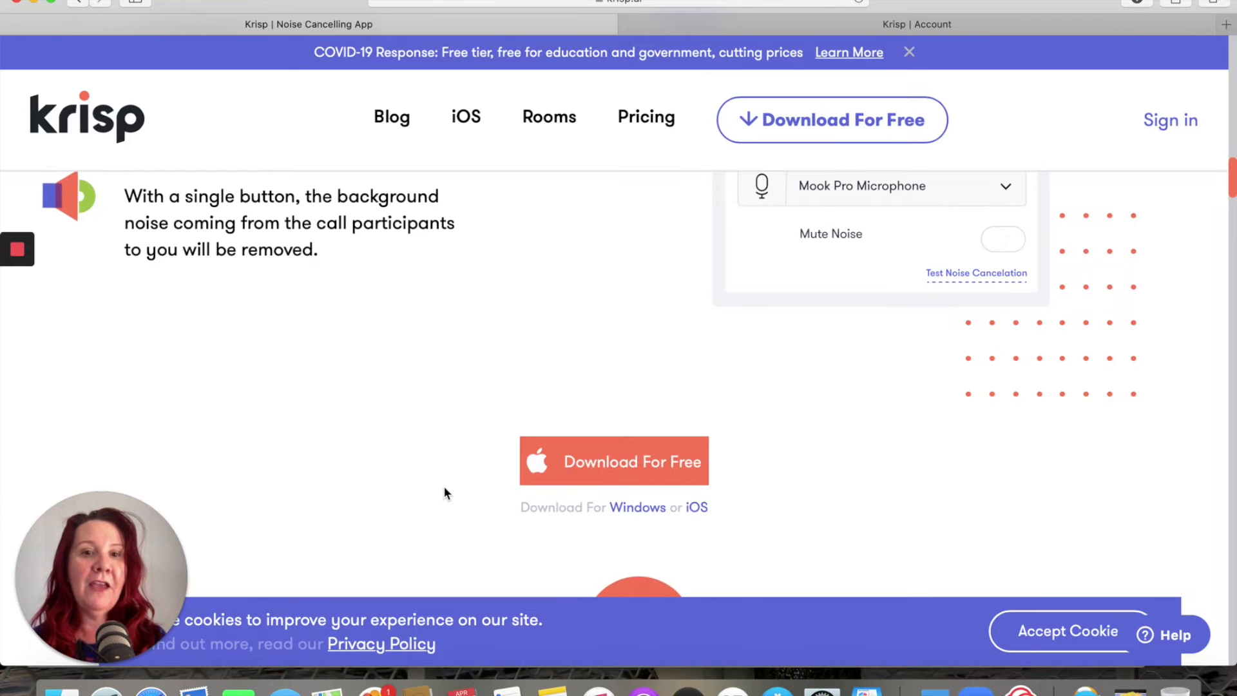
pyautogui.scroll(-3)
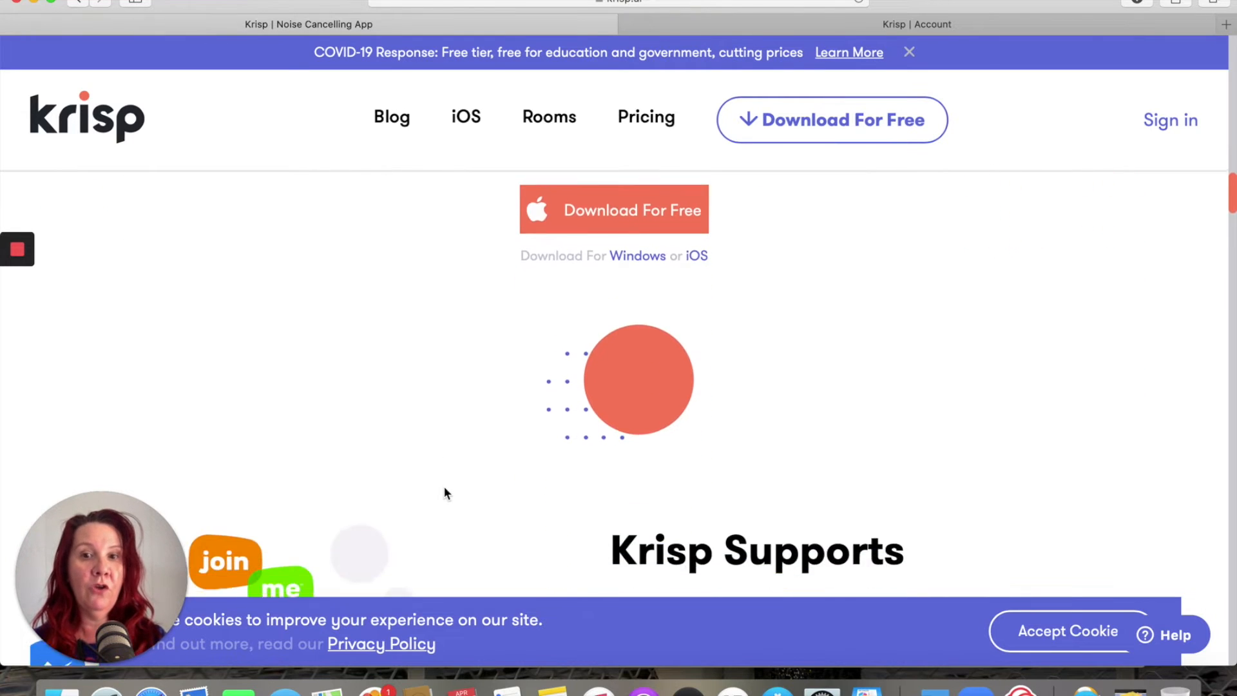
pyautogui.scroll(-3)
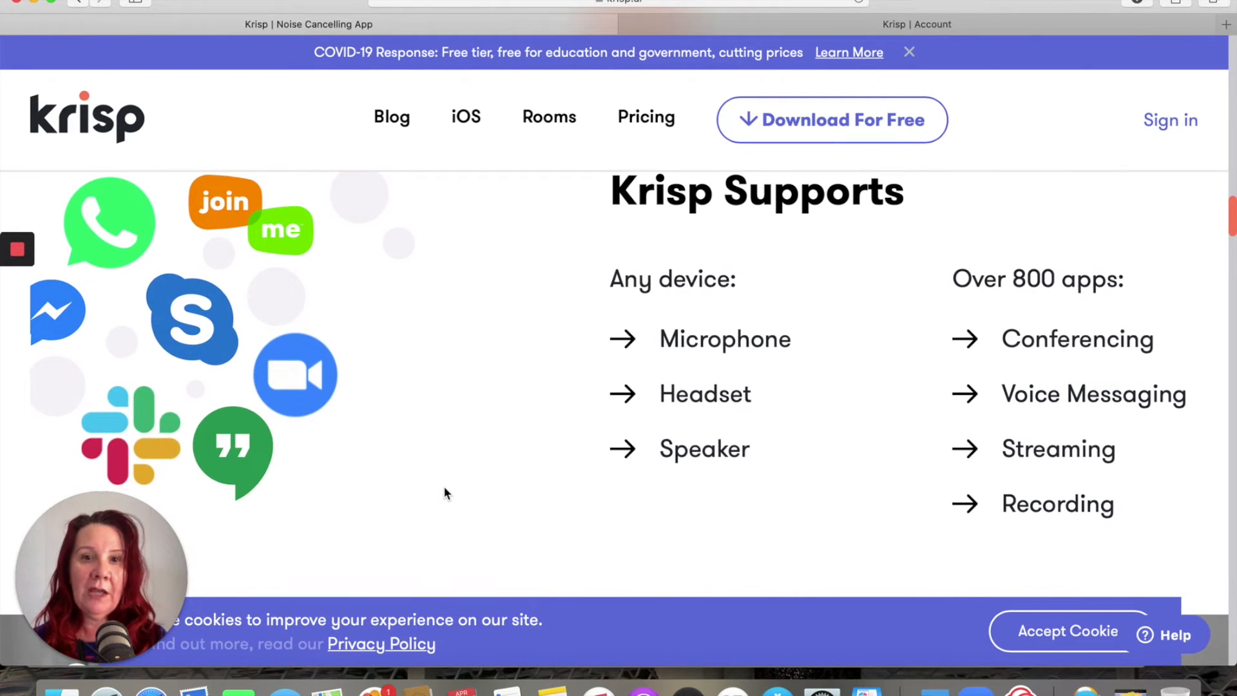
pyautogui.moveTo(295, 375)
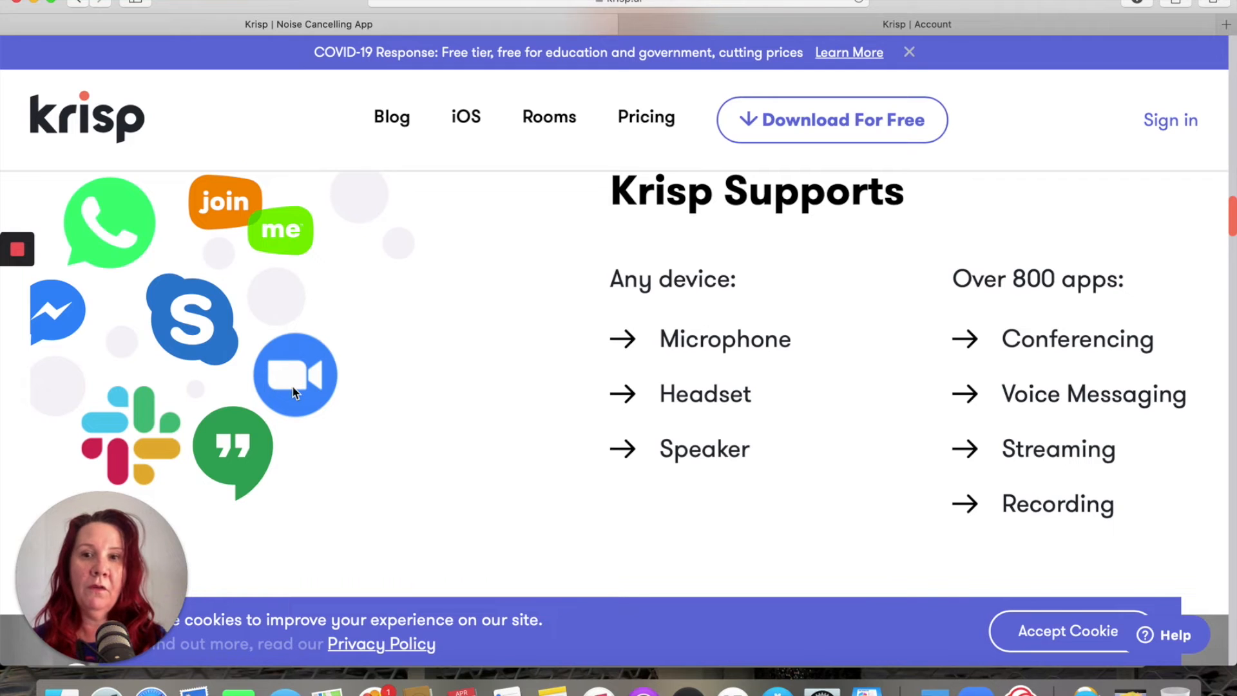
pyautogui.moveTo(632, 404)
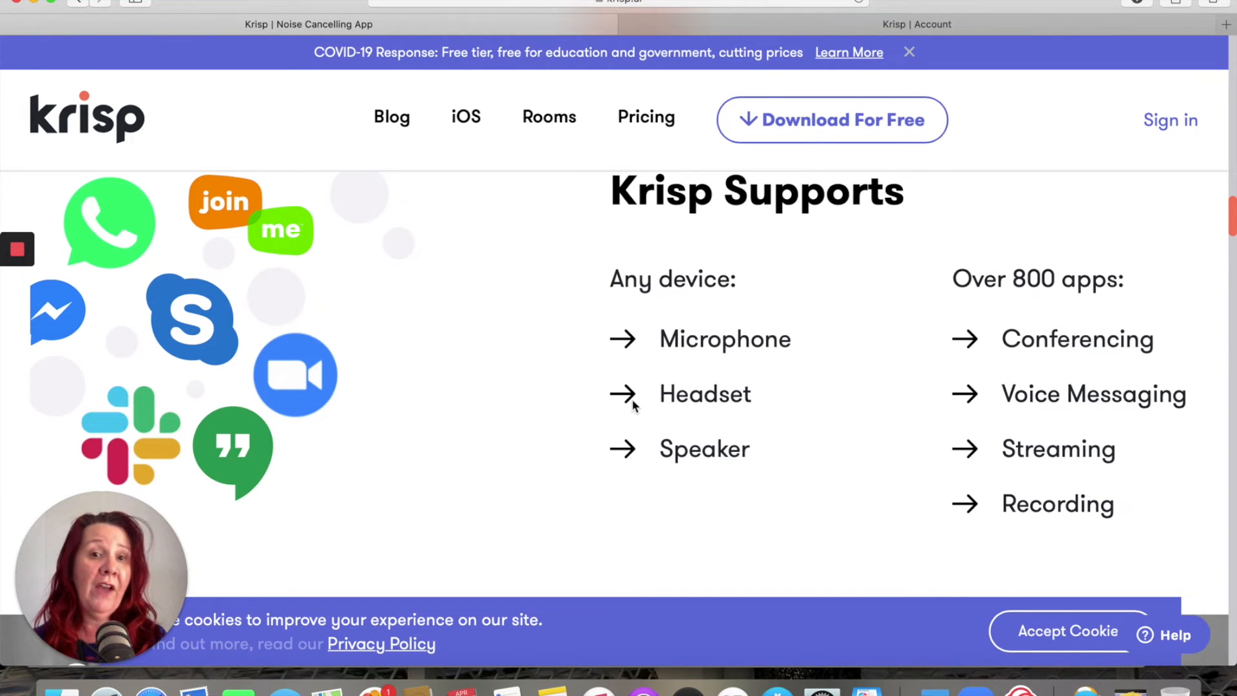